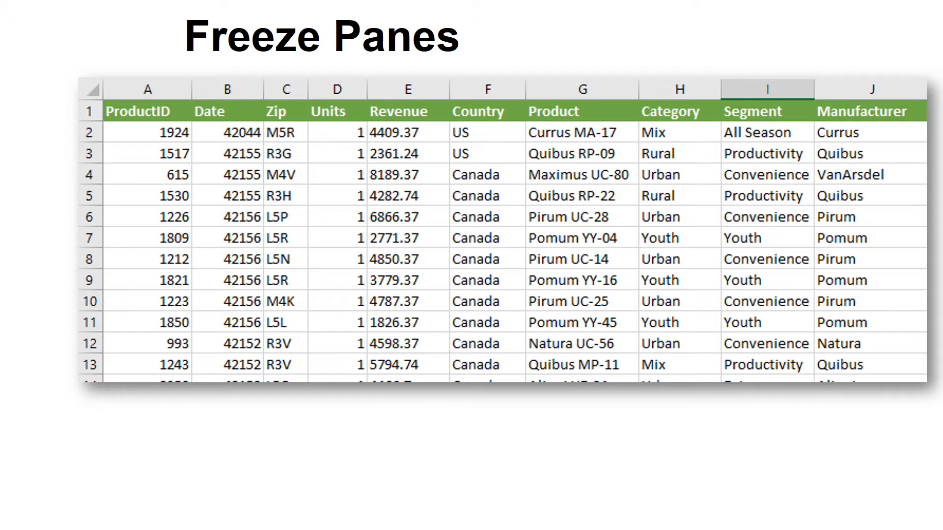
Step: Scroll down the sales records to check the header row stays visible
scroll(down, 3)
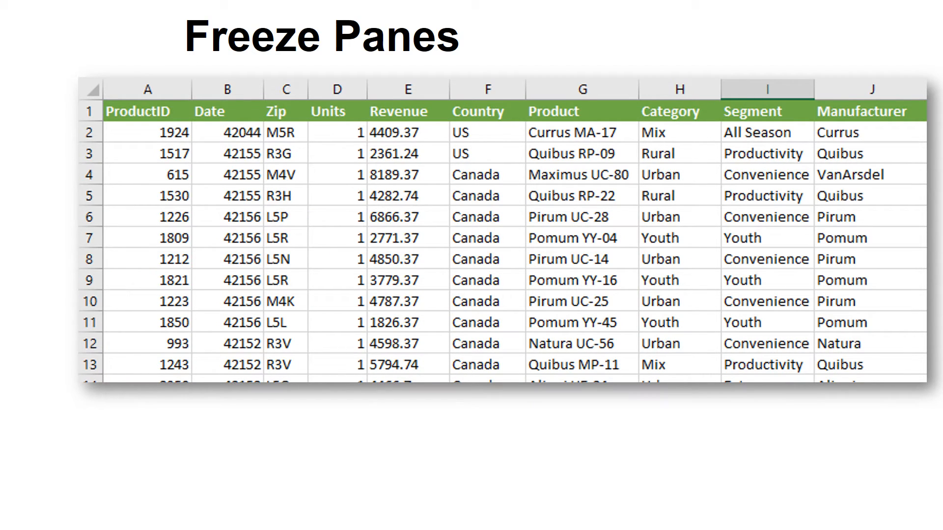
scroll(down, 3)
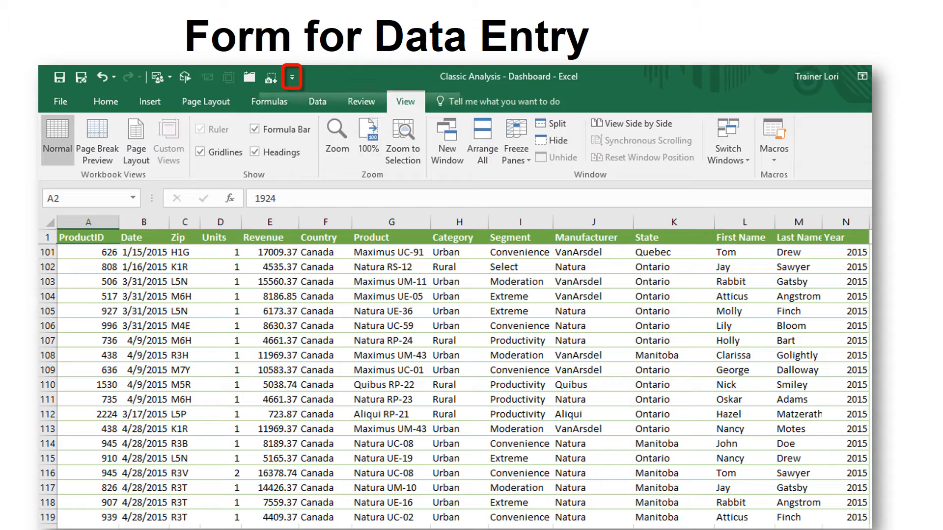
Step: Add the Form command to the Quick Access Toolbar and launch the record form
click(292, 77)
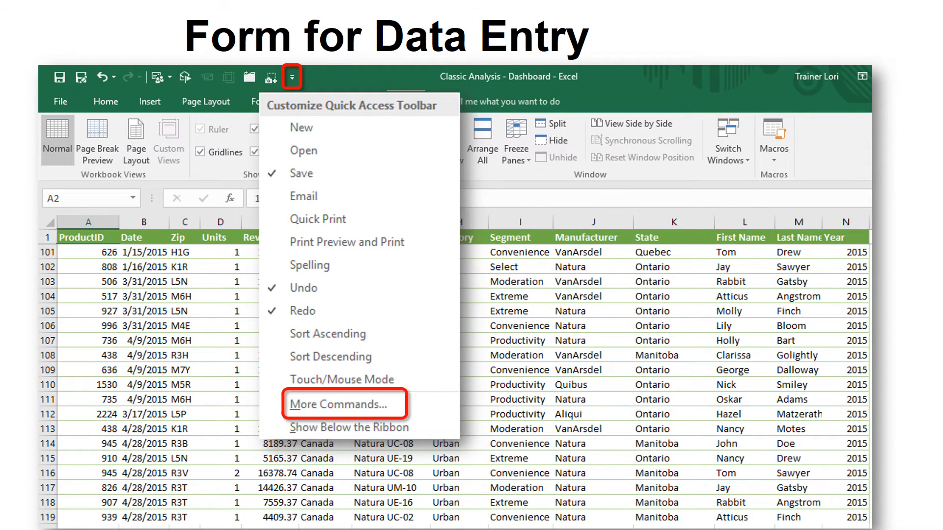
click(344, 404)
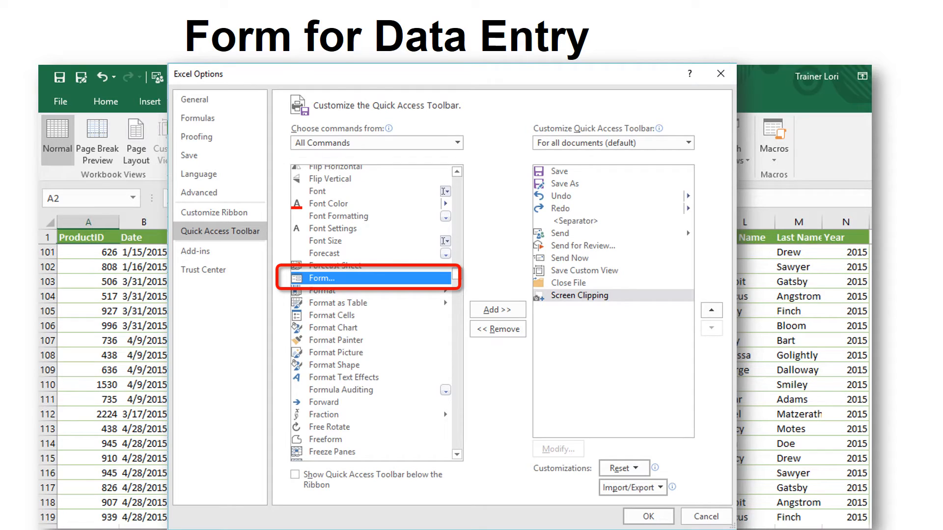
click(496, 310)
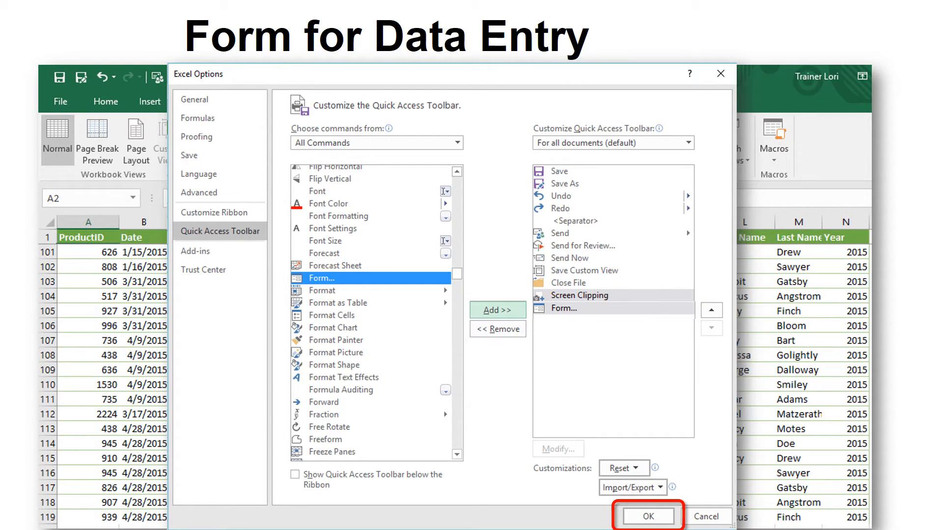
click(647, 516)
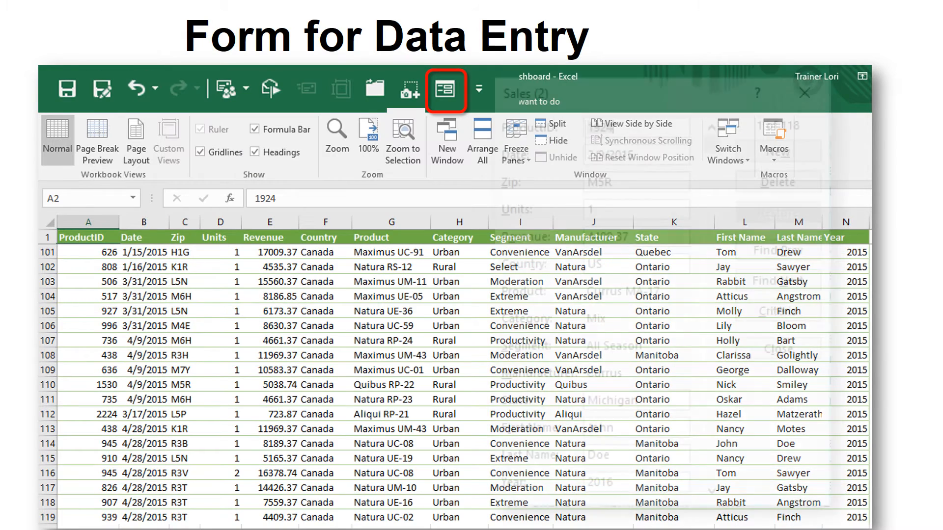
click(446, 90)
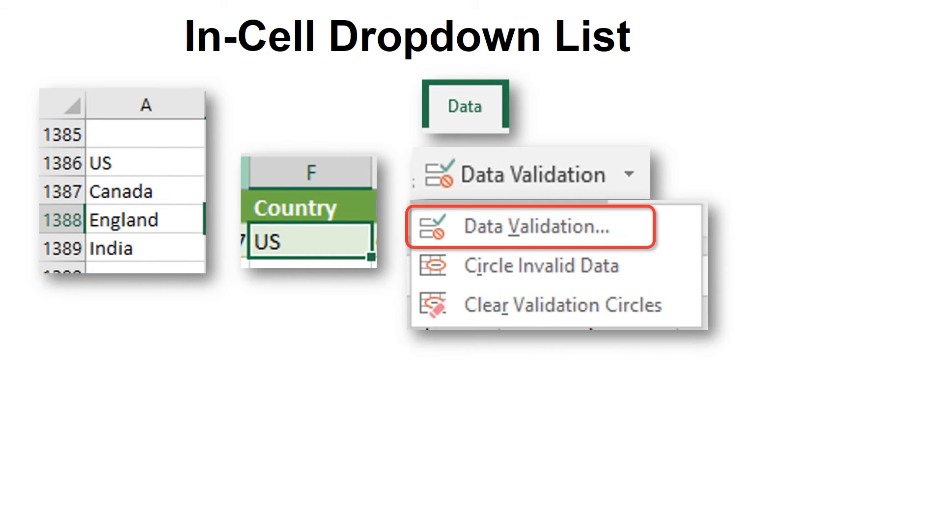
Step: Validate the Country cell as a List sourced from =$A$1386:$A$1389 and show its dropdown
click(537, 227)
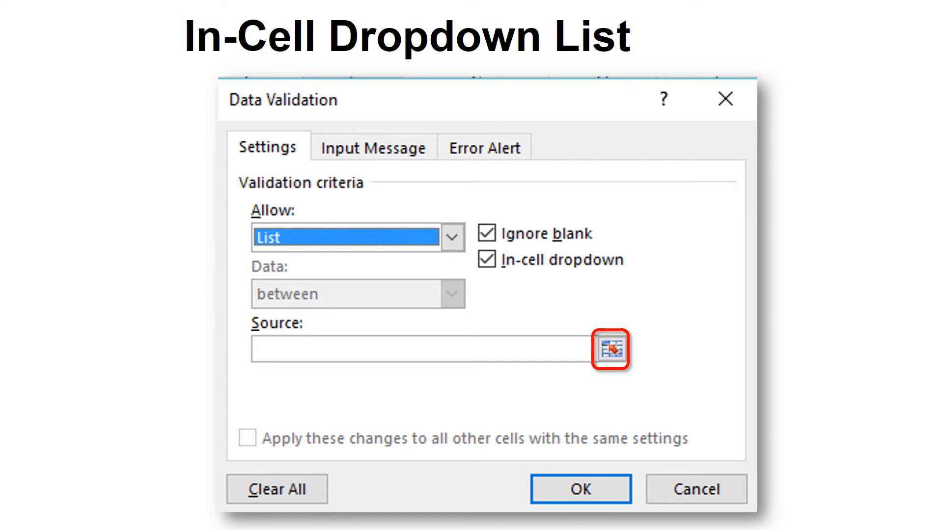
click(610, 350)
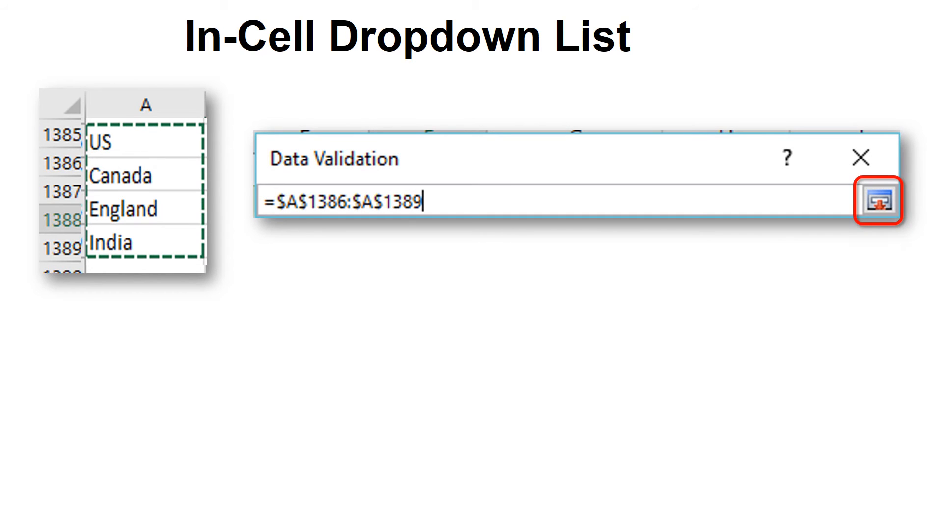
click(878, 199)
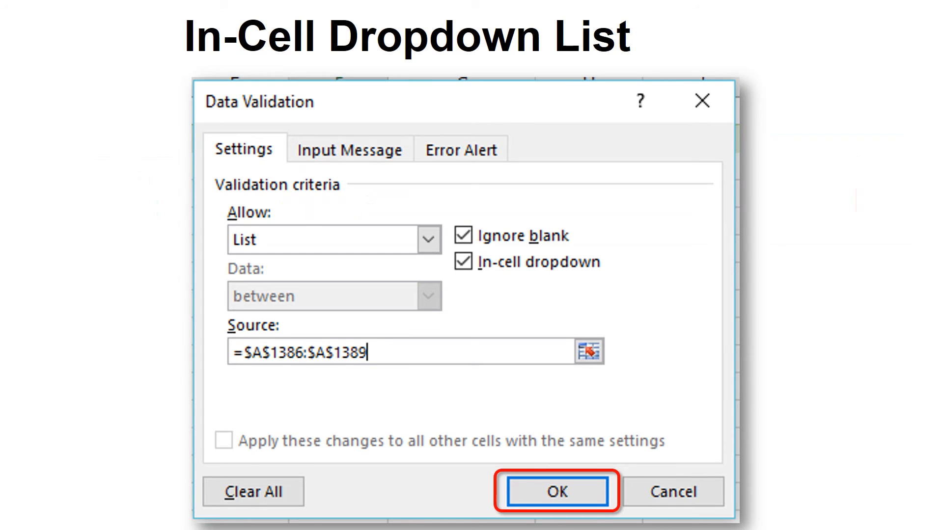
click(556, 491)
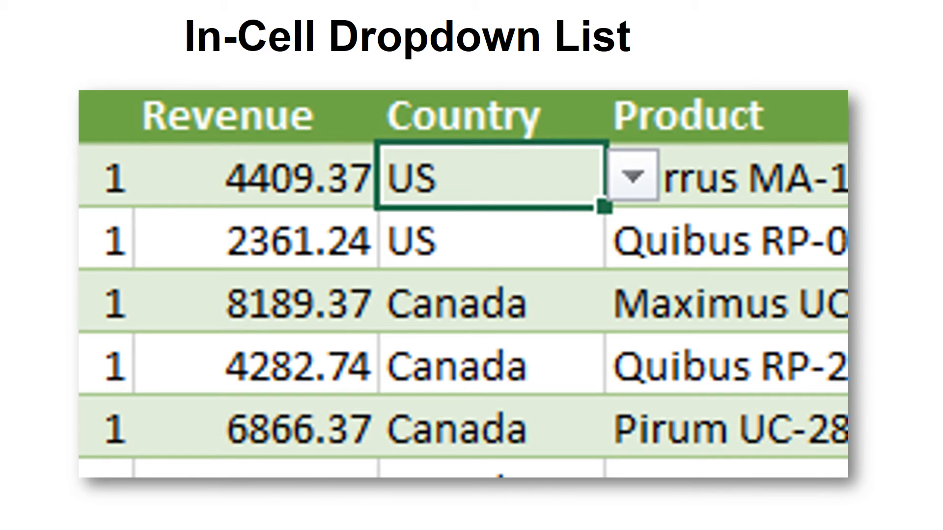
click(632, 176)
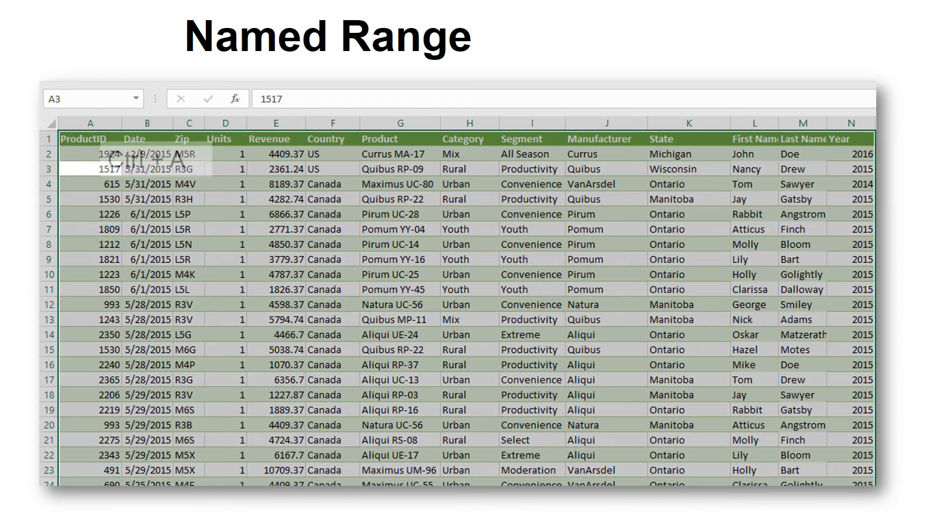
Step: Select the whole sales range, name it Database, and begin a PivotTable from it
key(ctrl+a)
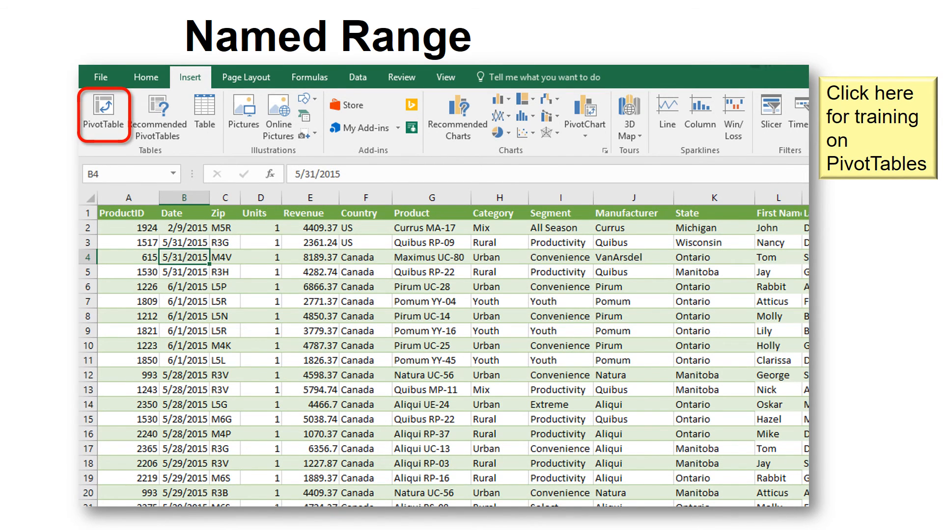
click(103, 114)
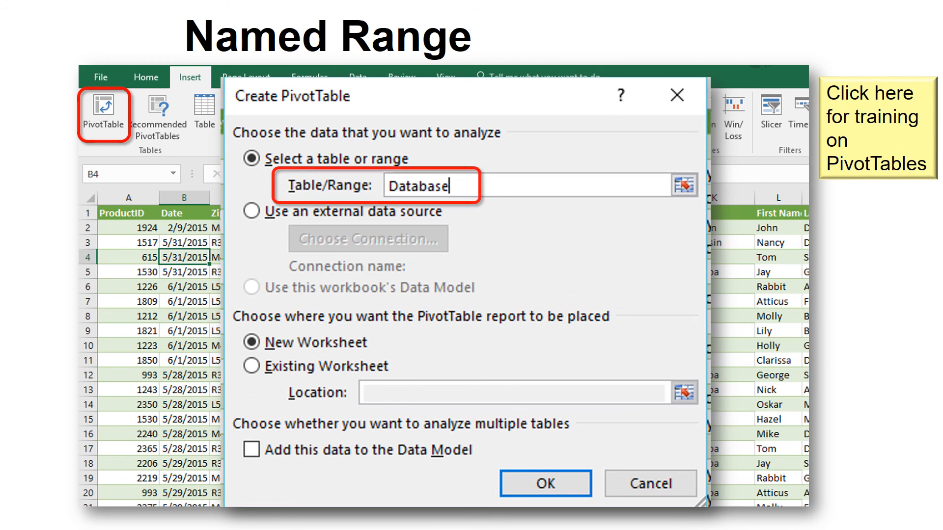